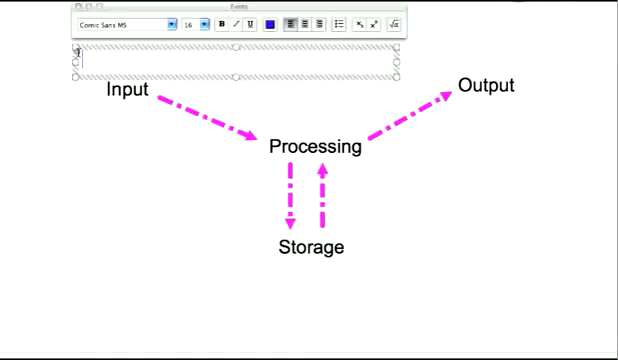
text(A)
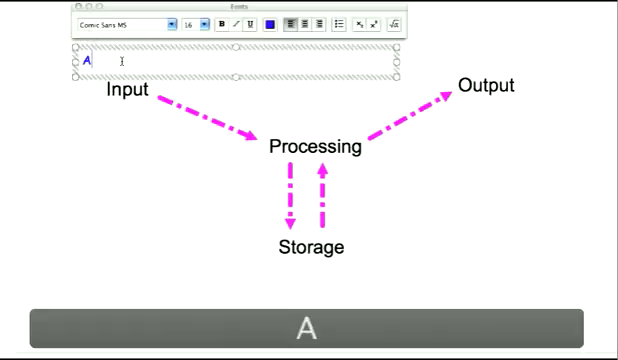
text(Analogue ->)
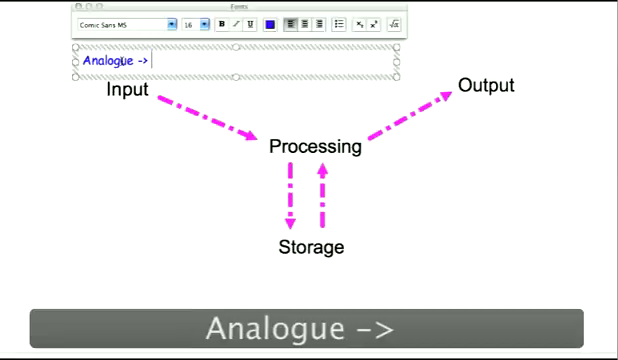
text(Digital)
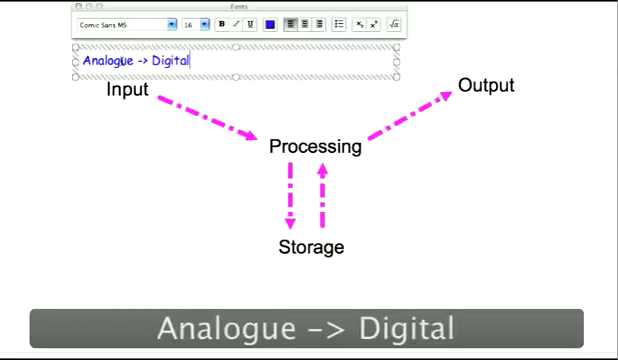